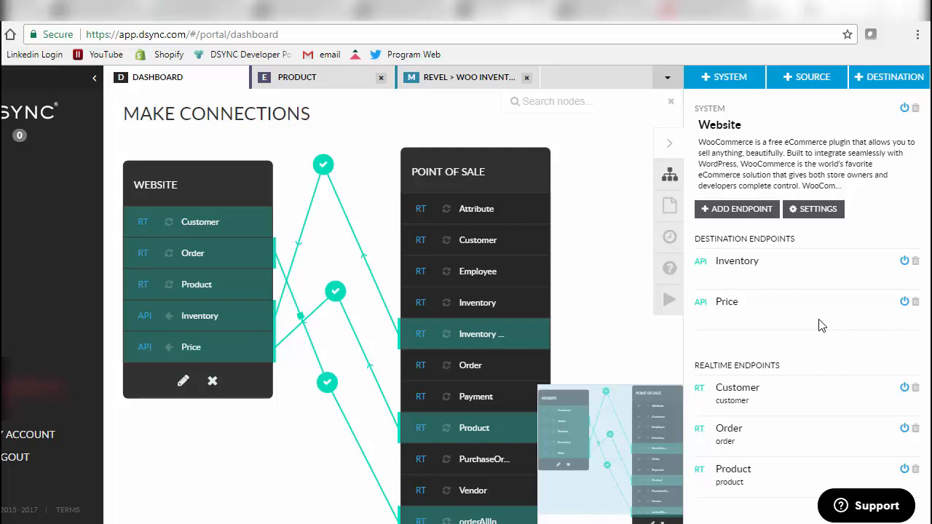
{"action": "mouse_move", "coordinate": [821, 306]}
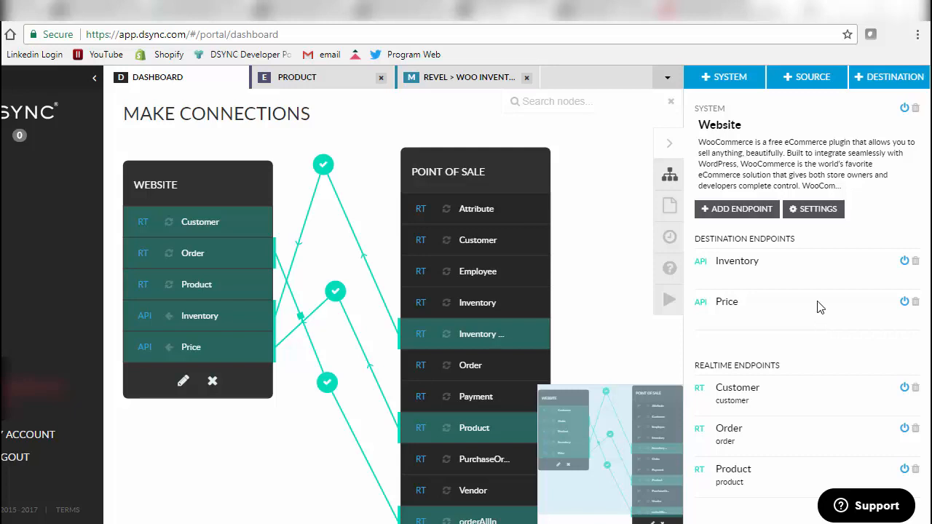
{"action": "mouse_move", "coordinate": [612, 154]}
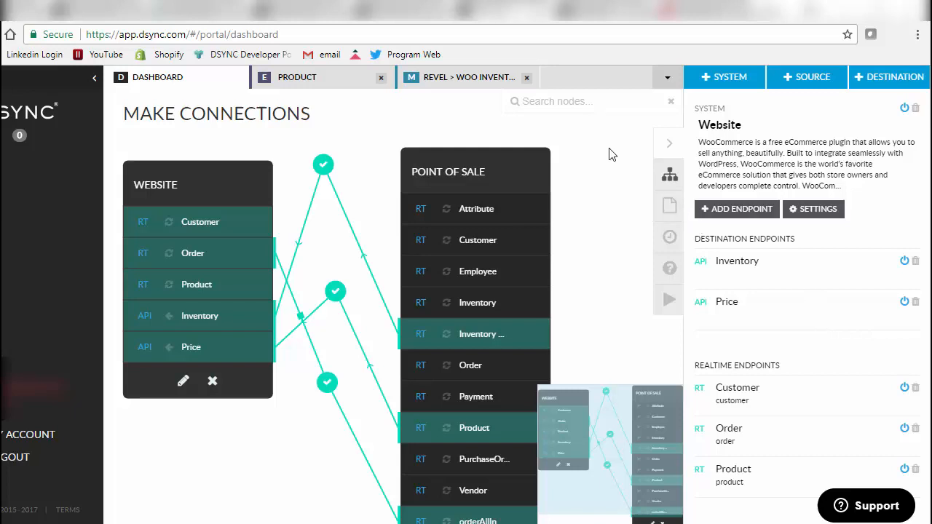
{"action": "mouse_move", "coordinate": [604, 194]}
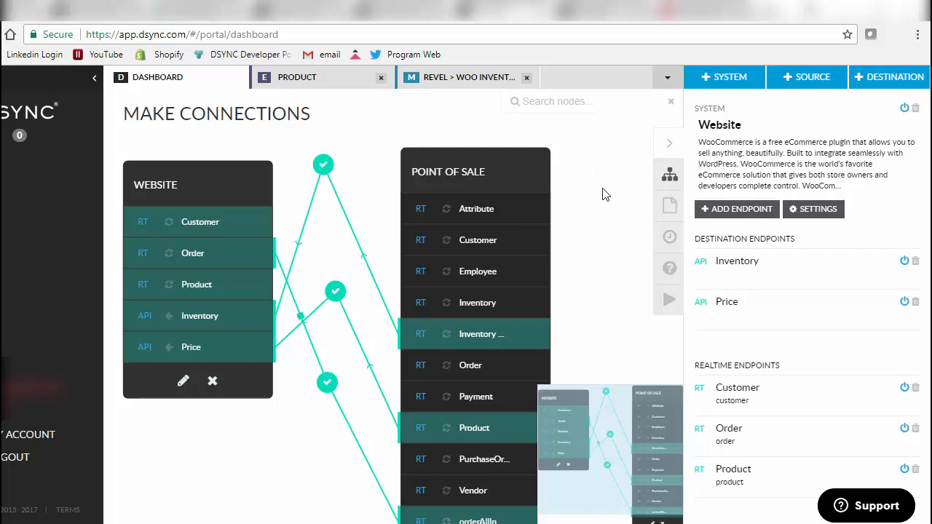
{"action": "mouse_move", "coordinate": [521, 164]}
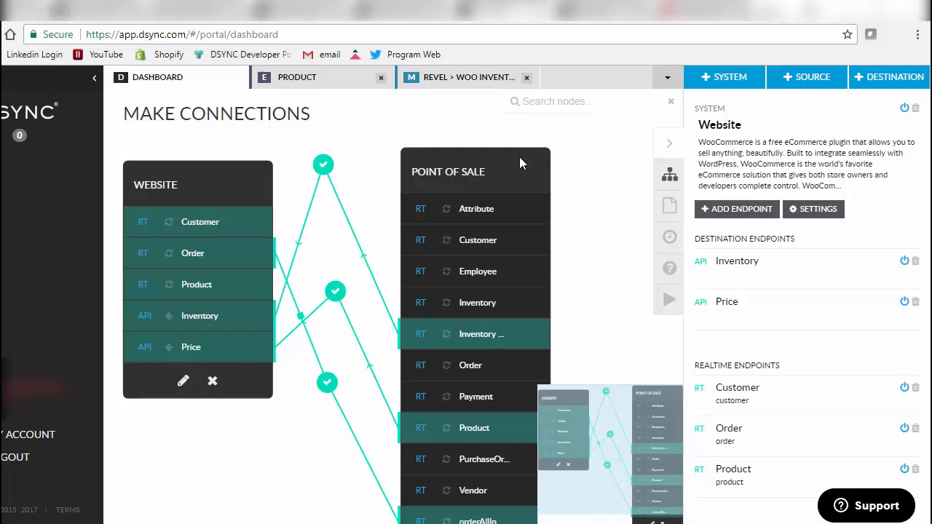
- Inspect the Point of Sale 'Inventory By SKU' endpoint, then the Website 'Inventory' endpoint settings showing POST
{"action": "left_click", "coordinate": [192, 253]}
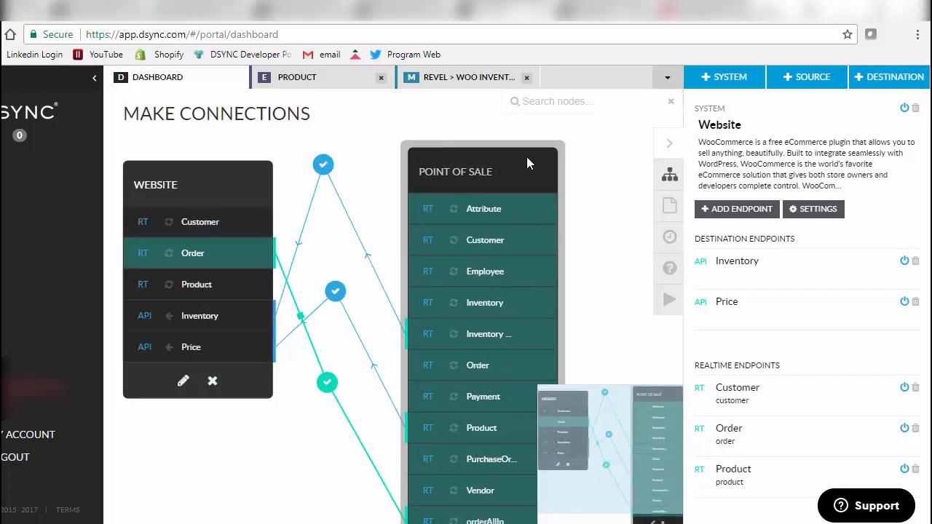
{"action": "left_click", "coordinate": [482, 172]}
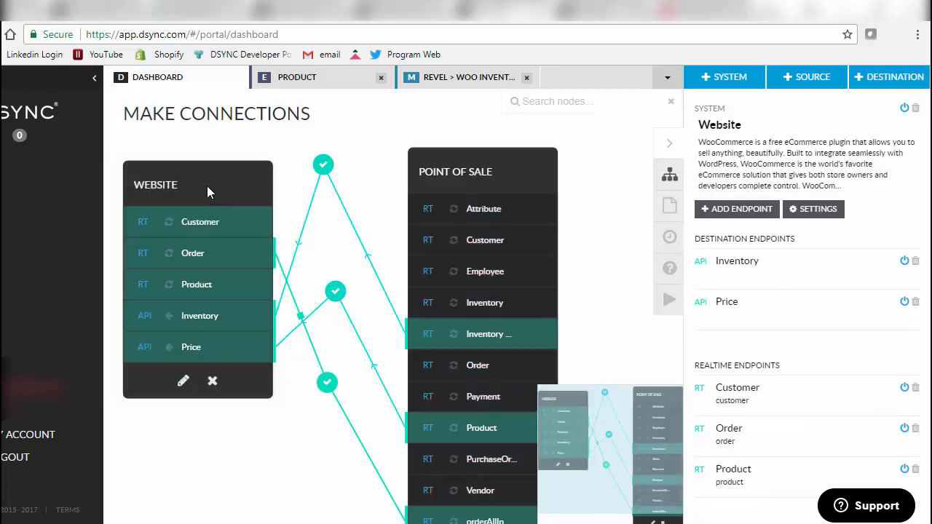
{"action": "mouse_move", "coordinate": [166, 192]}
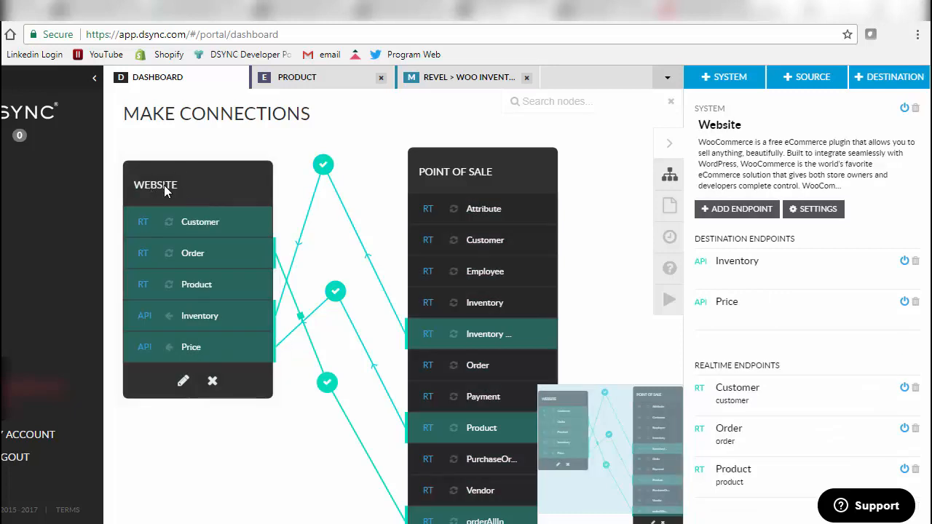
{"action": "mouse_move", "coordinate": [205, 187]}
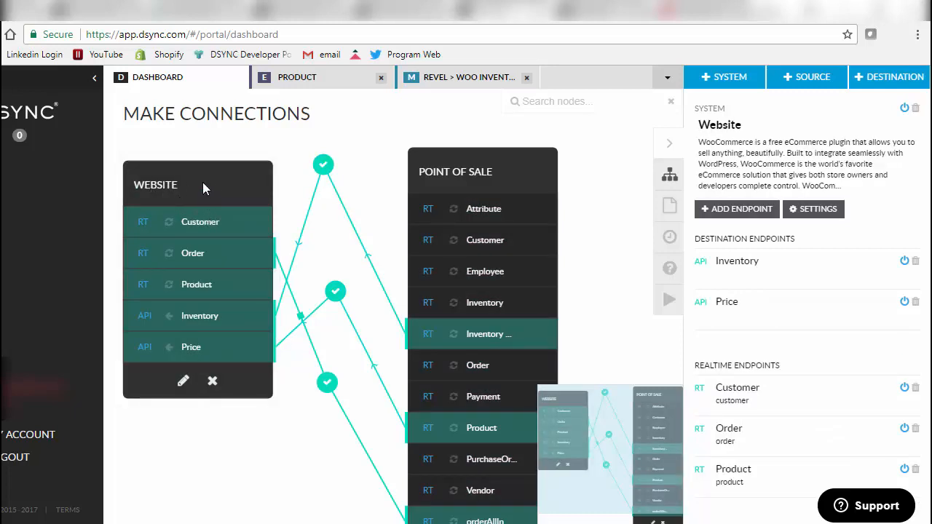
{"action": "mouse_move", "coordinate": [372, 168]}
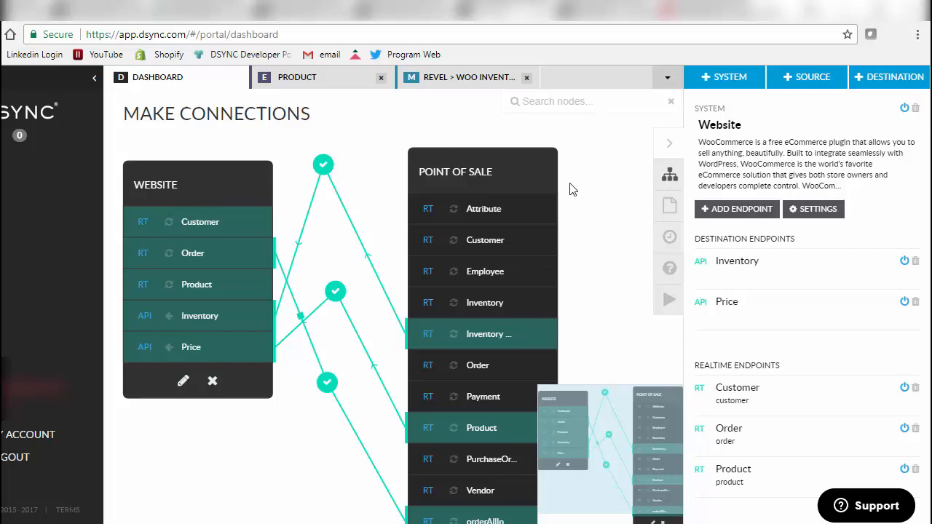
{"action": "left_click", "coordinate": [488, 333]}
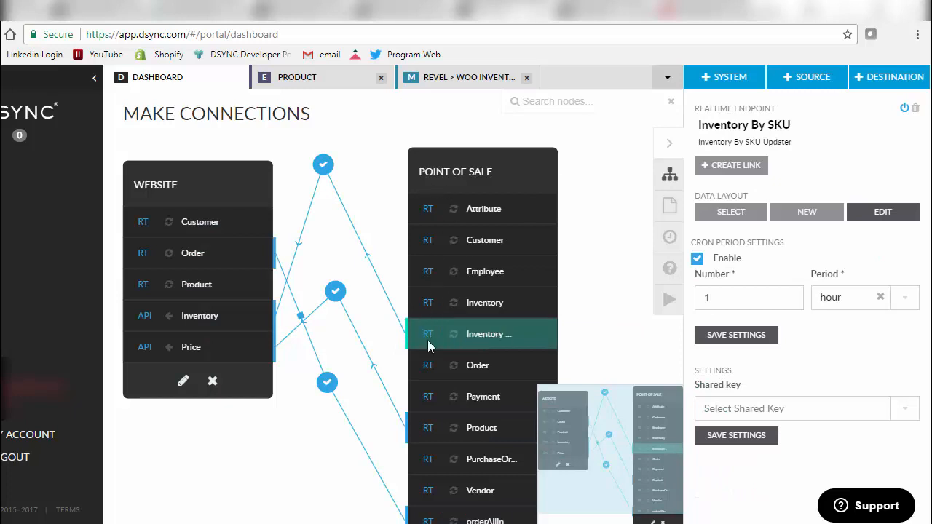
{"action": "mouse_move", "coordinate": [603, 338]}
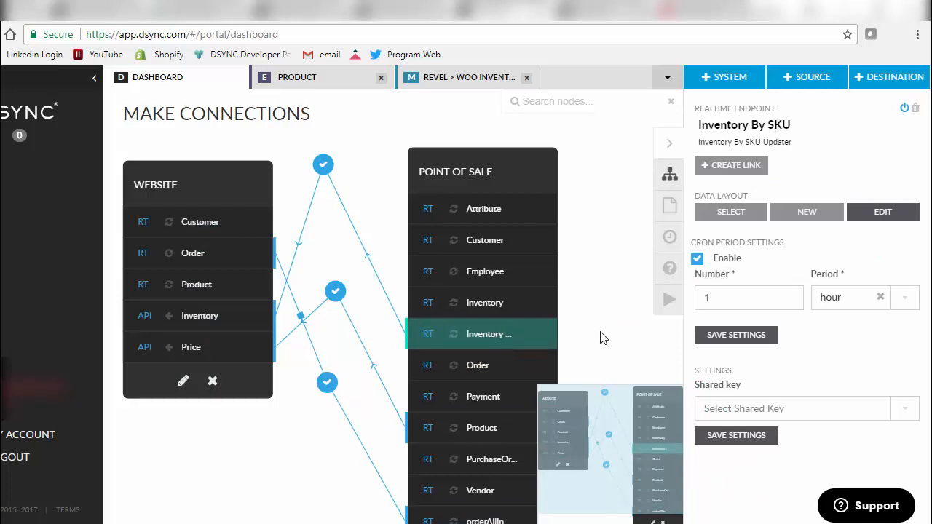
{"action": "mouse_move", "coordinate": [554, 348]}
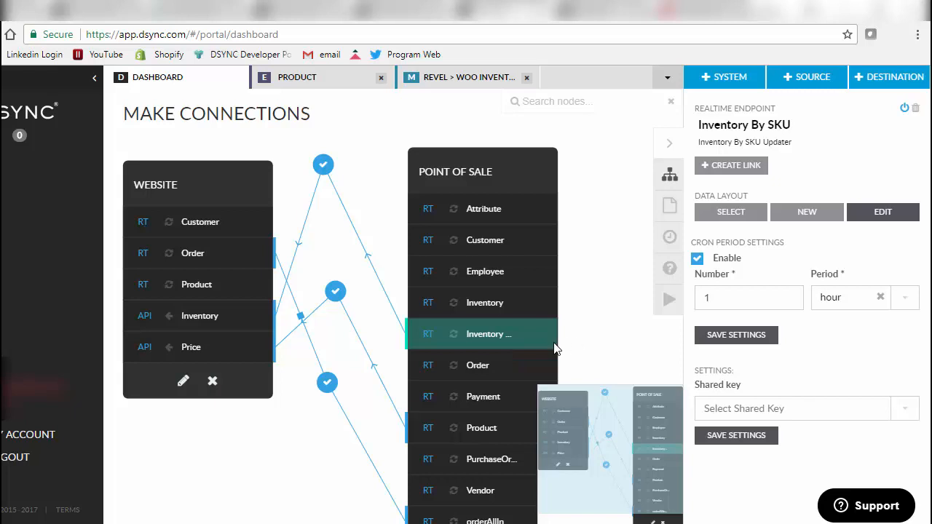
{"action": "mouse_move", "coordinate": [488, 354]}
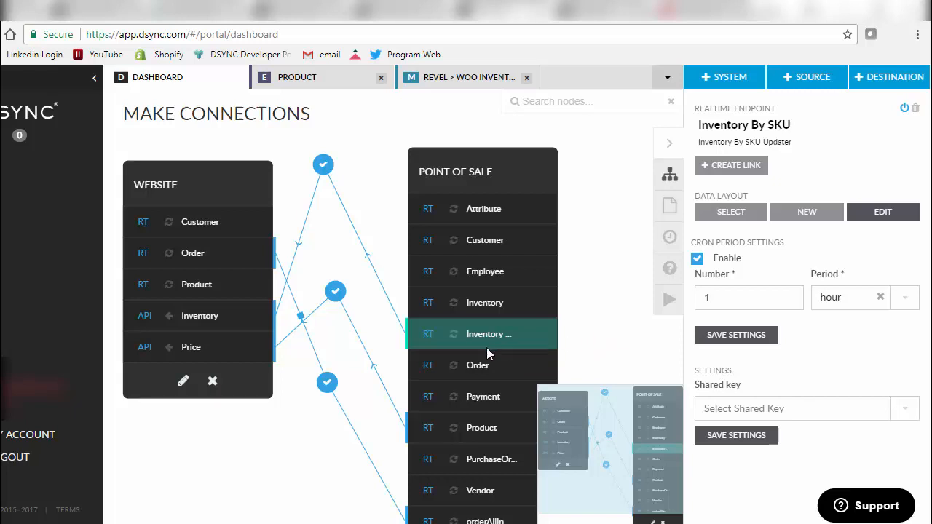
{"action": "mouse_move", "coordinate": [378, 286]}
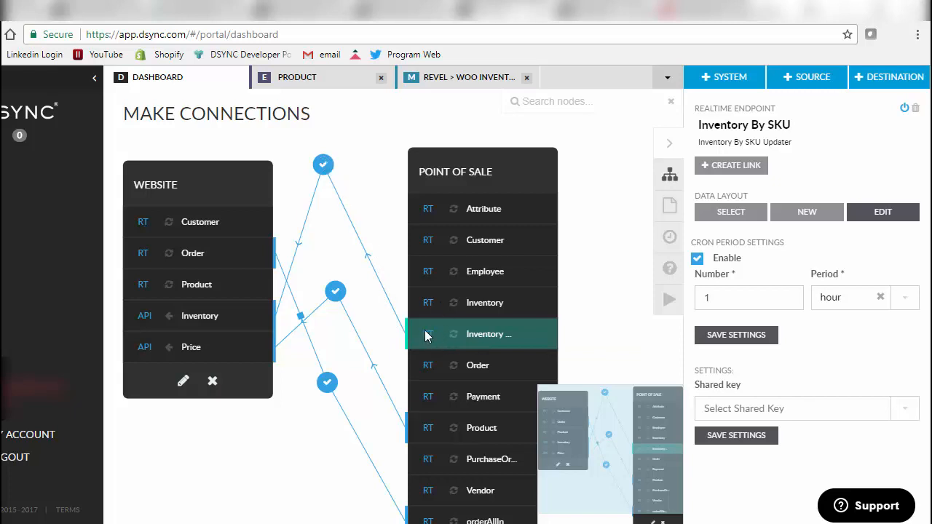
{"action": "mouse_move", "coordinate": [347, 256]}
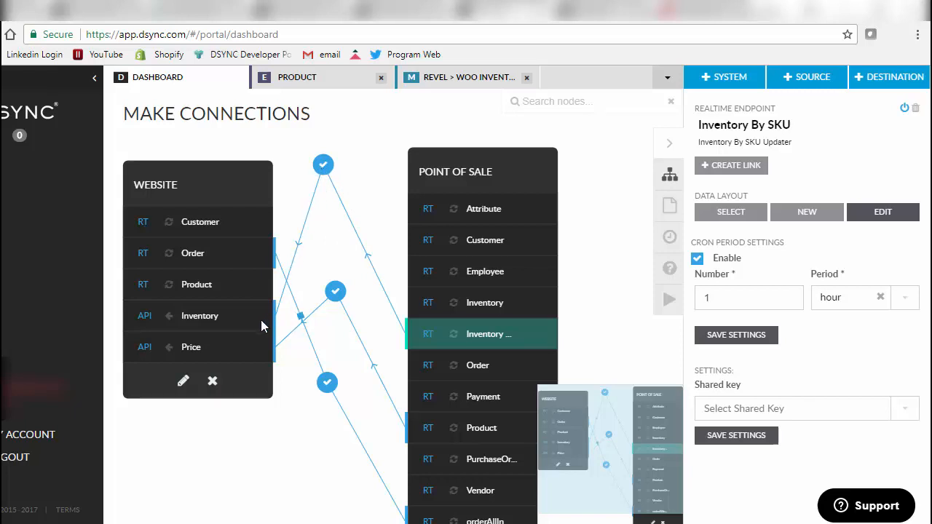
{"action": "left_click", "coordinate": [199, 315]}
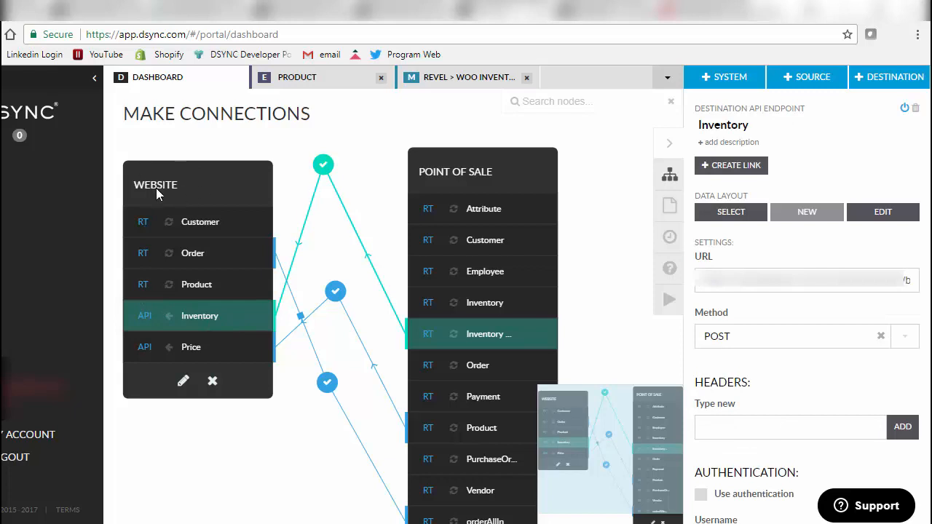
{"action": "mouse_move", "coordinate": [212, 187]}
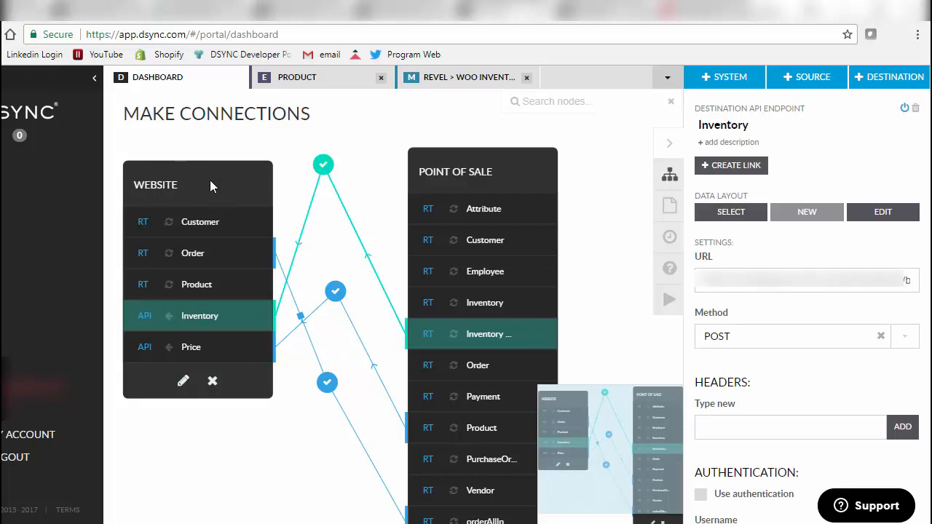
{"action": "mouse_move", "coordinate": [327, 242]}
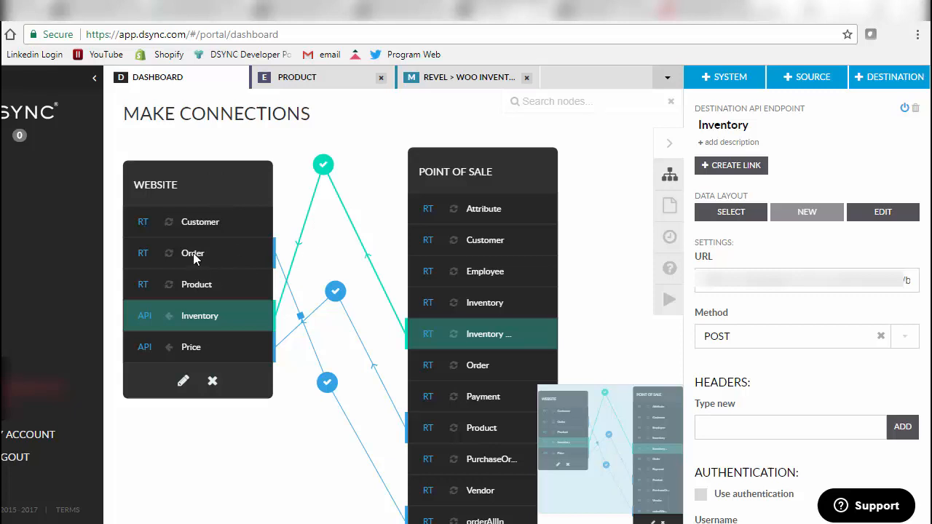
{"action": "left_click", "coordinate": [192, 253]}
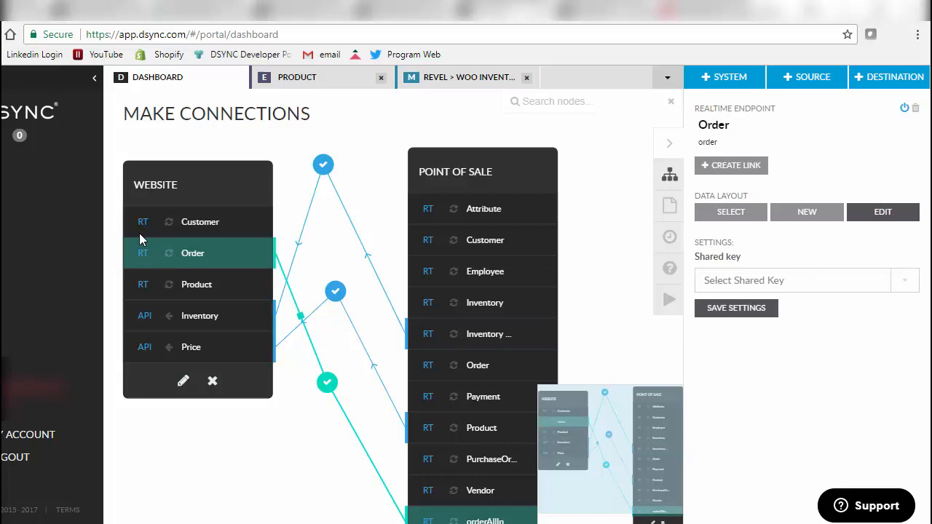
{"action": "mouse_move", "coordinate": [238, 272]}
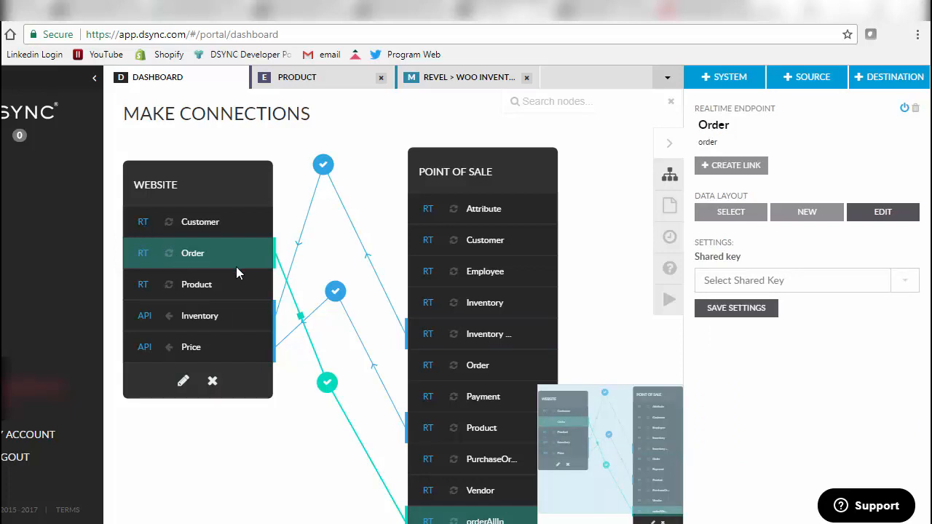
{"action": "mouse_move", "coordinate": [305, 324]}
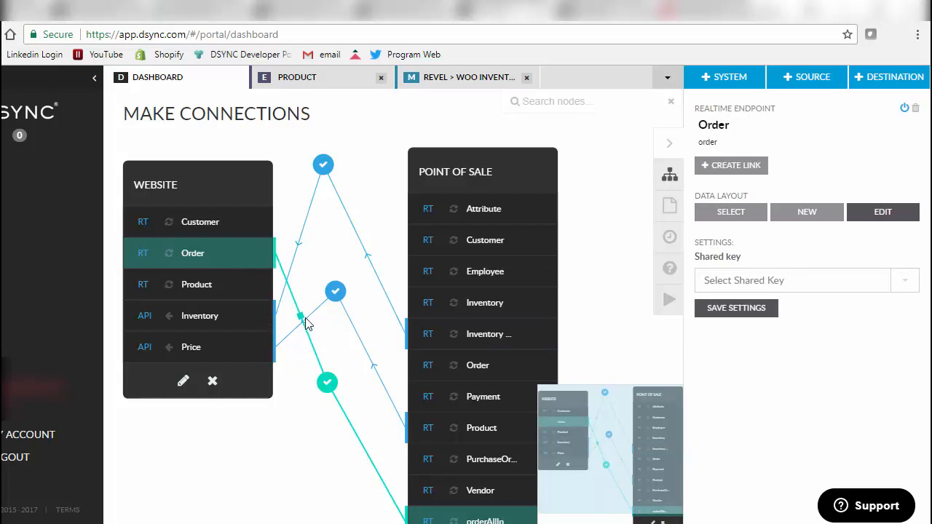
{"action": "scroll", "scroll_direction": "down", "scroll_amount": 3}
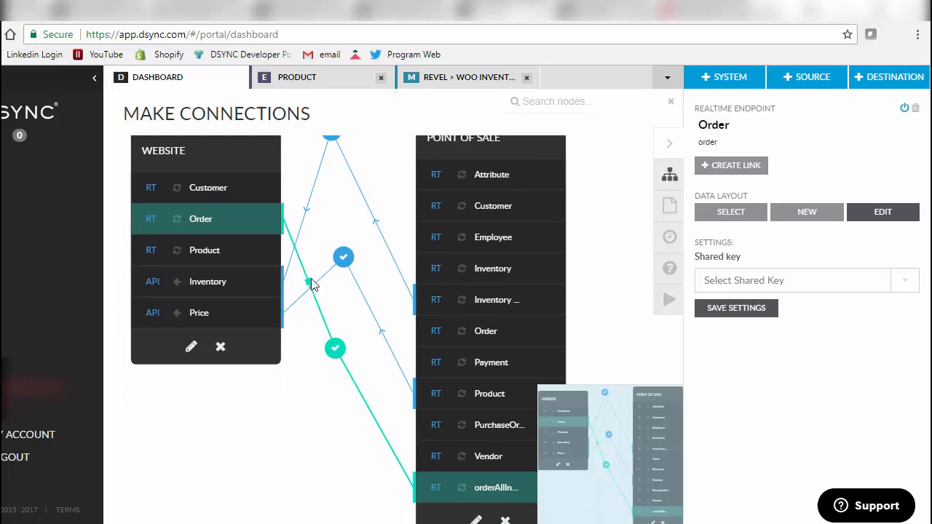
{"action": "mouse_move", "coordinate": [318, 314]}
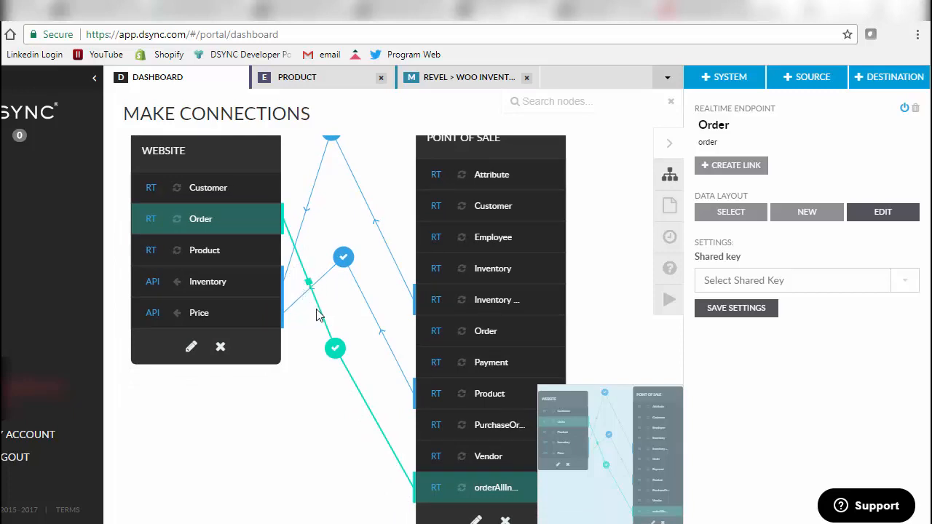
{"action": "mouse_move", "coordinate": [323, 437]}
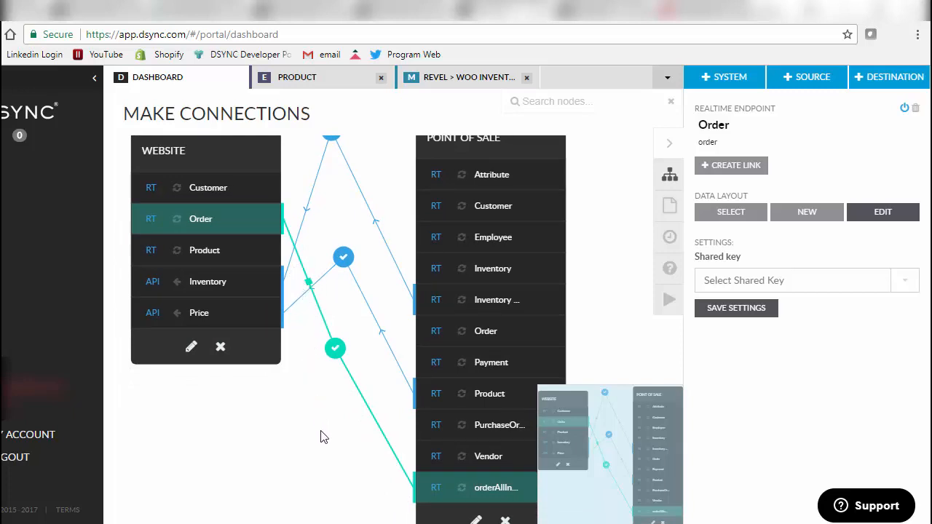
{"action": "mouse_move", "coordinate": [329, 314]}
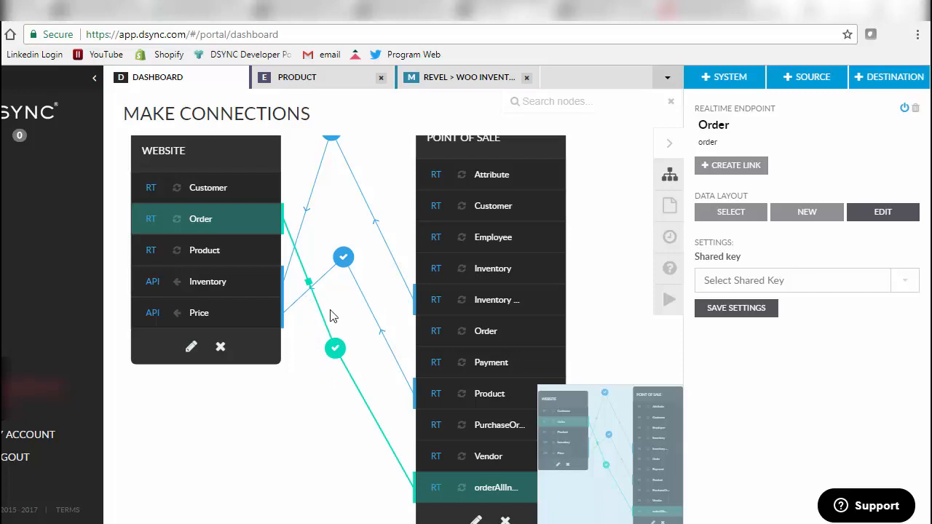
{"action": "mouse_move", "coordinate": [174, 148]}
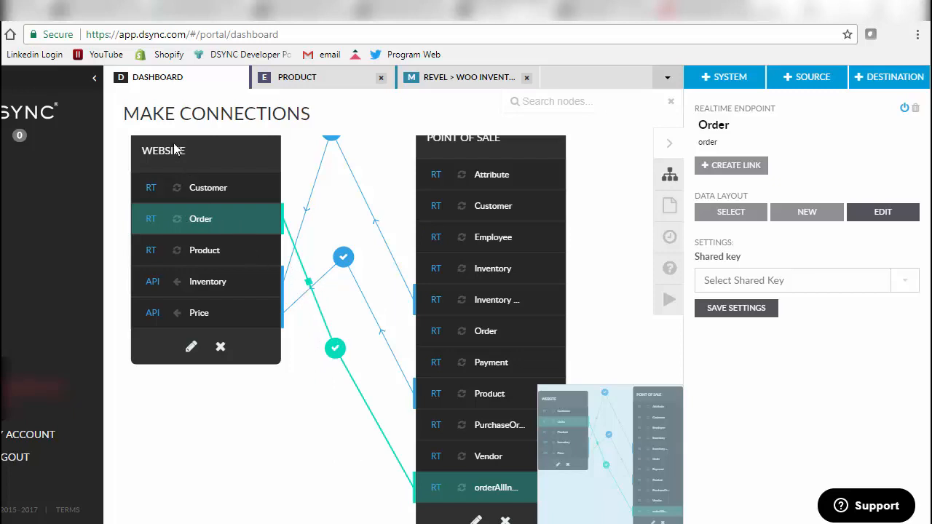
{"action": "mouse_move", "coordinate": [396, 464]}
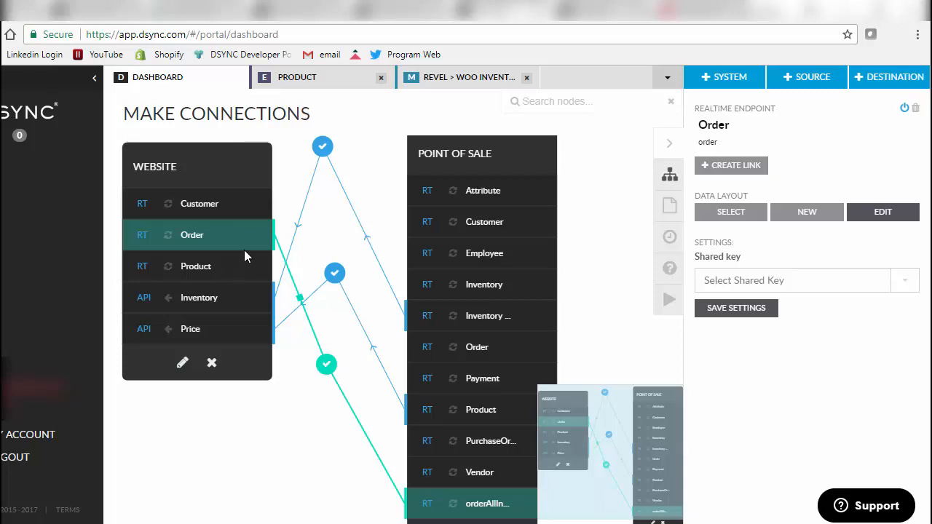
{"action": "mouse_move", "coordinate": [231, 171]}
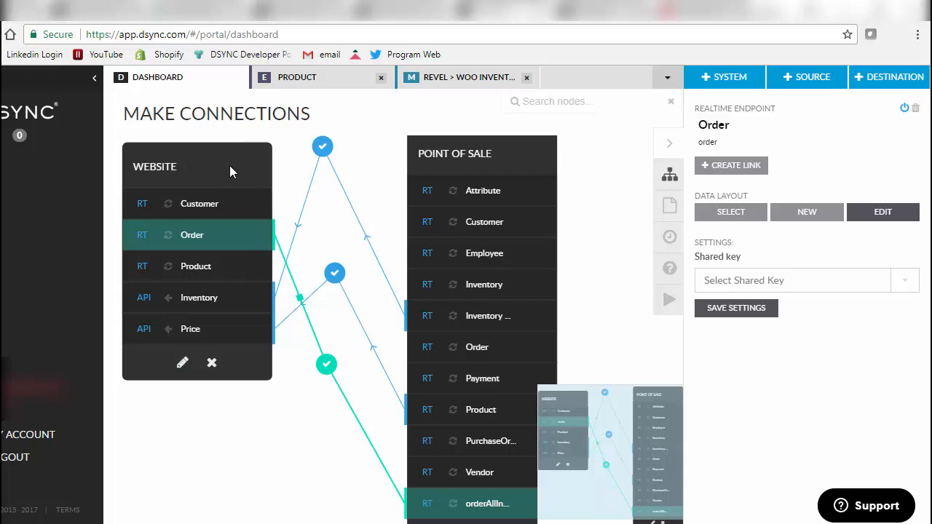
{"action": "mouse_move", "coordinate": [399, 495]}
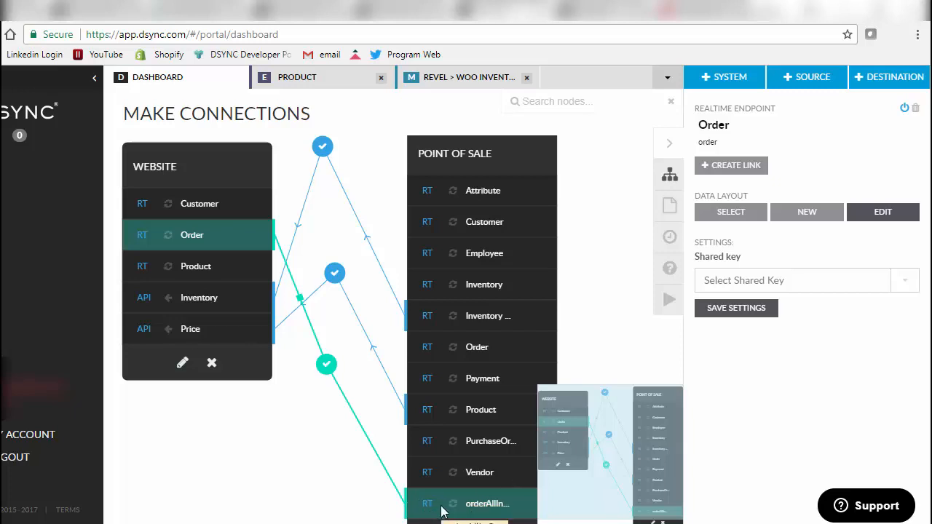
{"action": "mouse_move", "coordinate": [527, 153]}
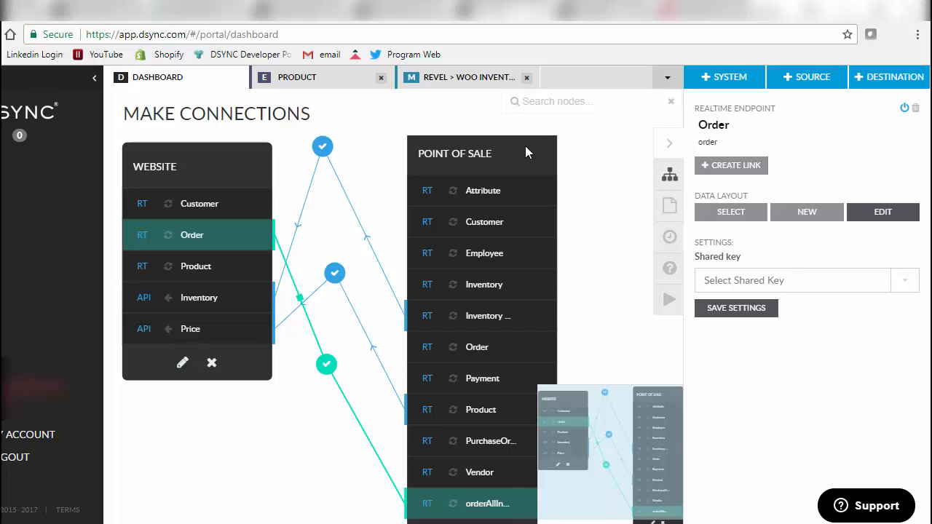
- Select the Point of Sale system and show the Revel > Woo Inventory job with its run history
{"action": "left_click", "coordinate": [454, 152]}
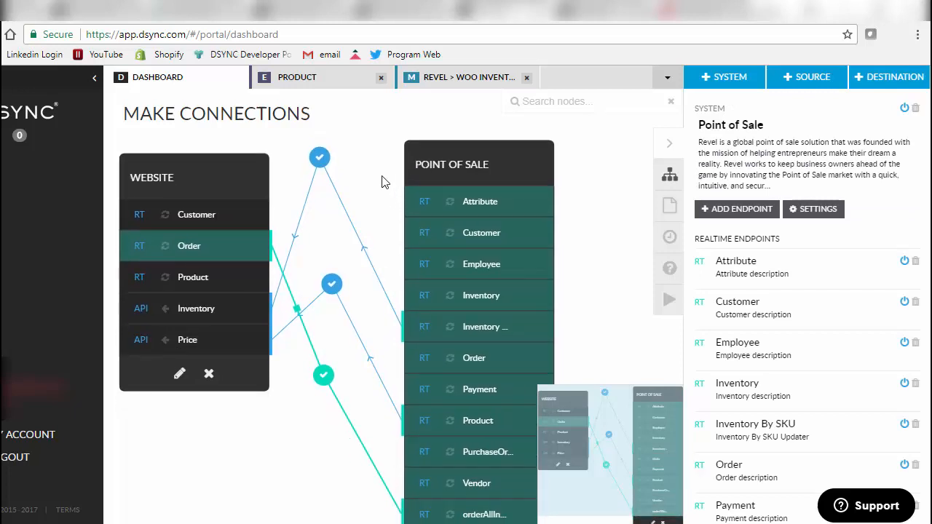
{"action": "mouse_move", "coordinate": [471, 299]}
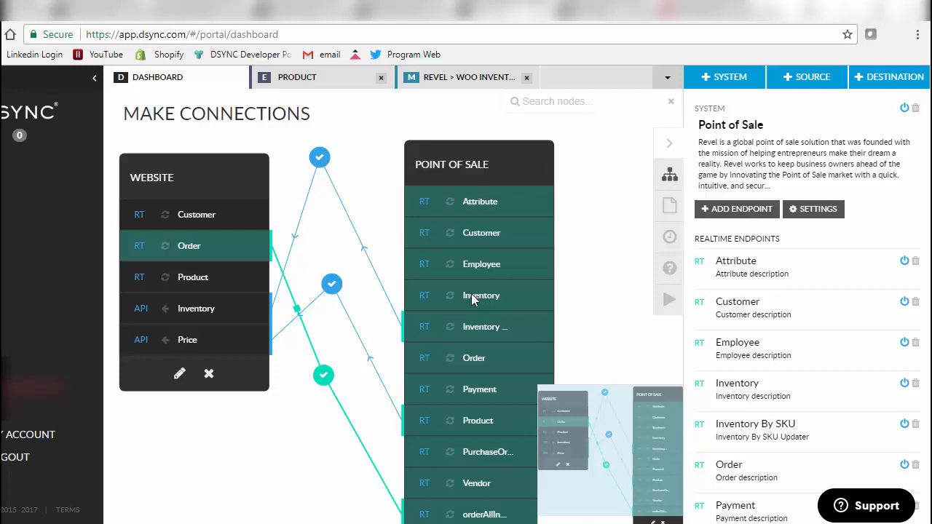
{"action": "left_click", "coordinate": [338, 180]}
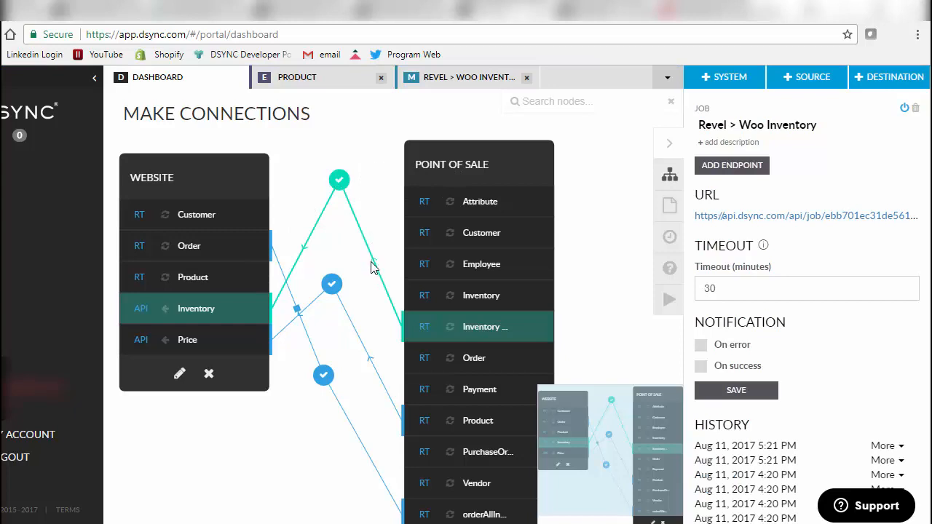
{"action": "mouse_move", "coordinate": [424, 335]}
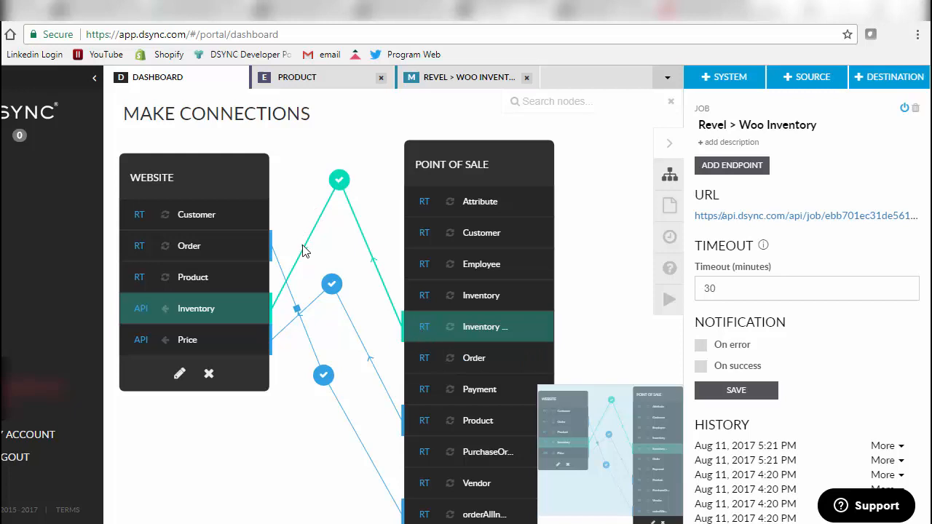
{"action": "mouse_move", "coordinate": [313, 251]}
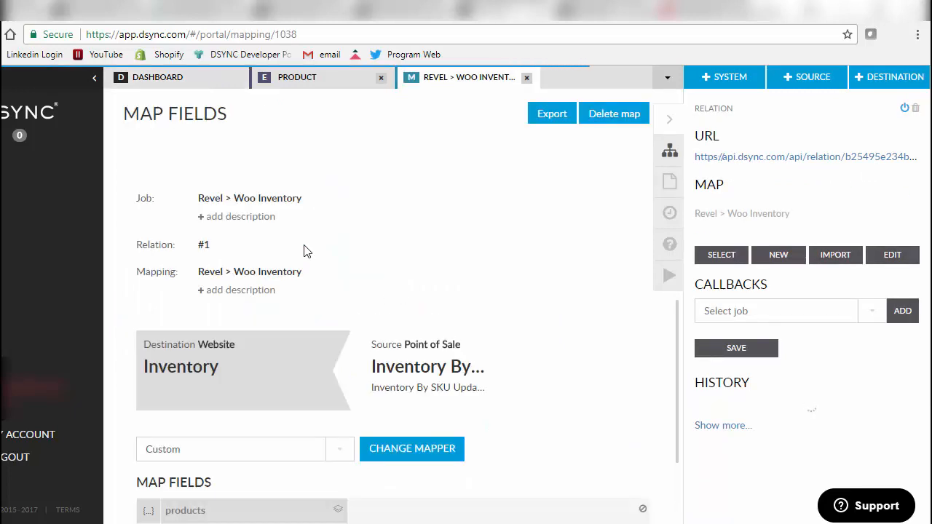
- Reach Map Fields and show the mapping: sku to sku, stock_quantity to theoretical_ending_inventory
{"action": "scroll", "scroll_direction": "down", "scroll_amount": 3}
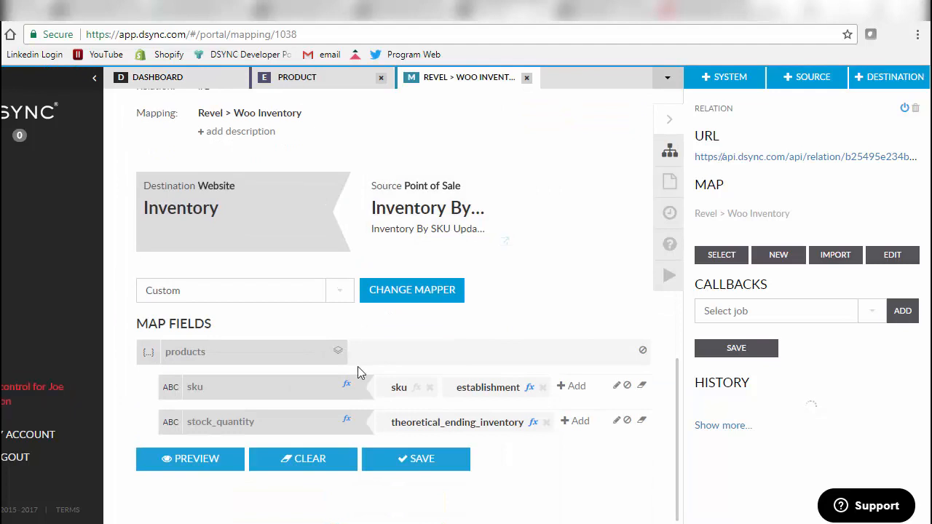
{"action": "left_click", "coordinate": [722, 425]}
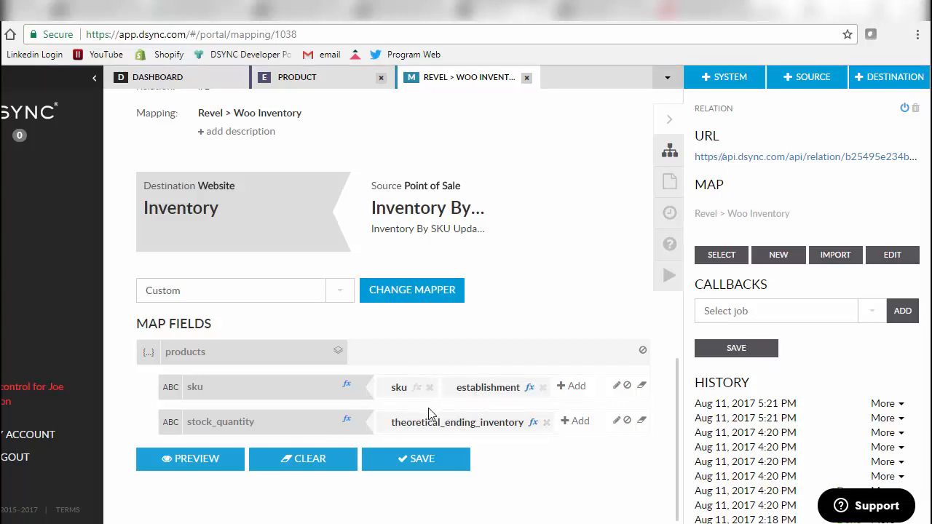
{"action": "mouse_move", "coordinate": [521, 236]}
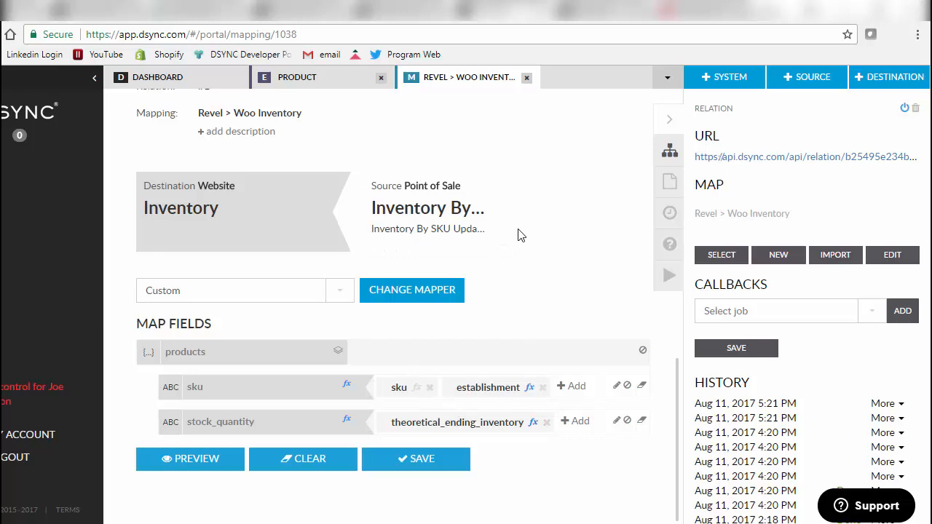
{"action": "left_click", "coordinate": [251, 114]}
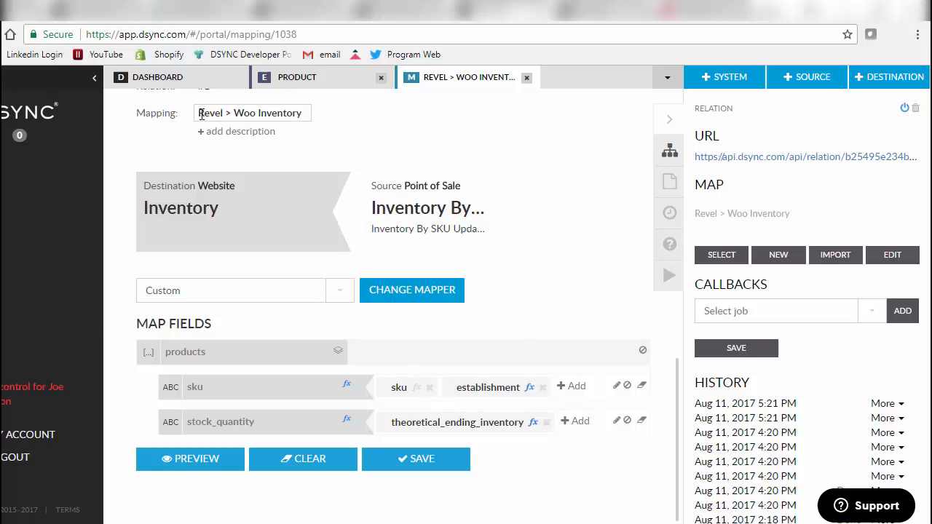